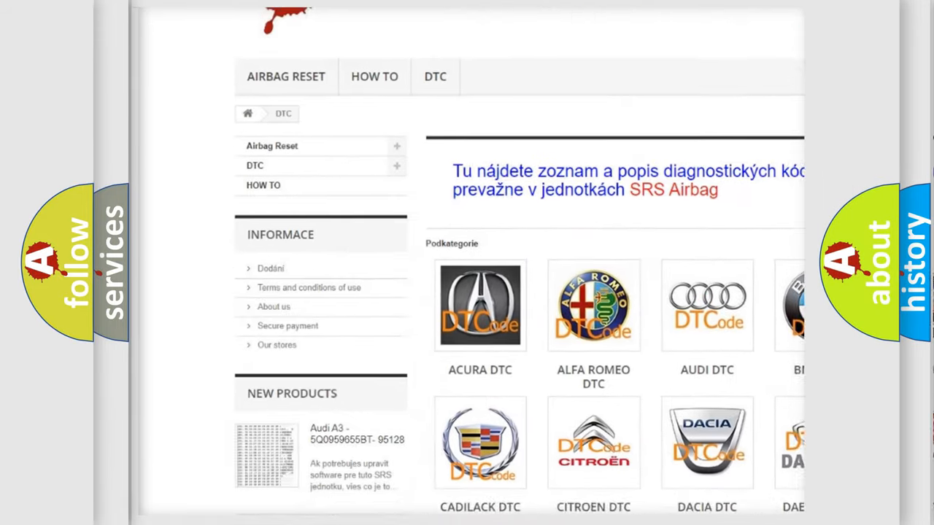
Scroll the DTC category grid to locate the HONDA DTC entry.
scroll(down, 3)
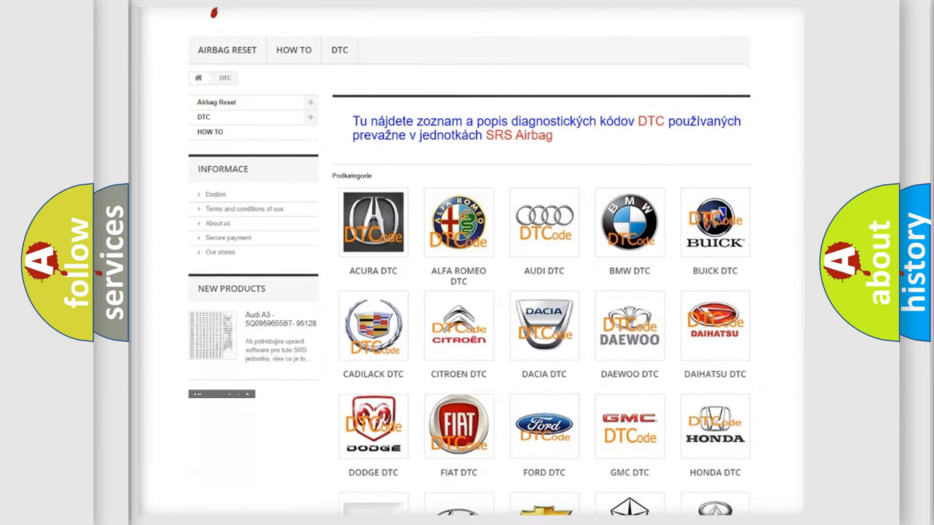
scroll(down, 3)
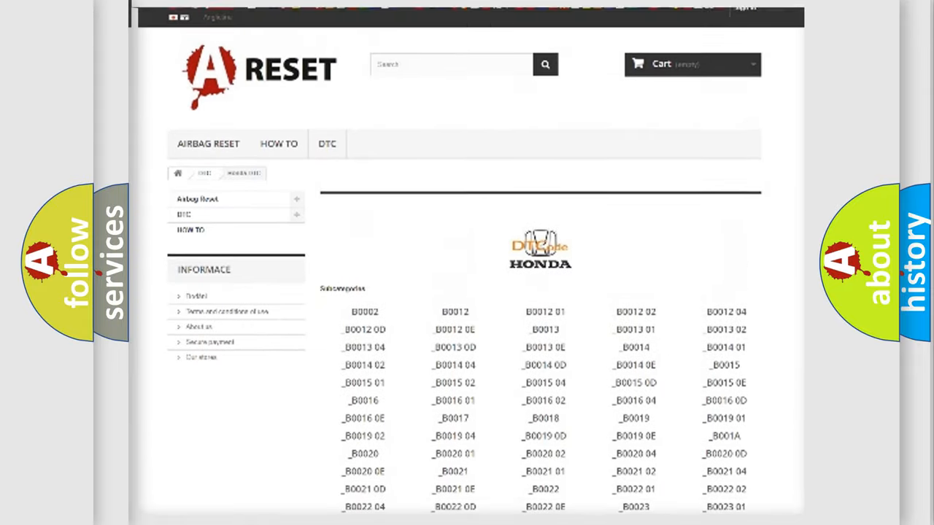
scroll(up, 3)
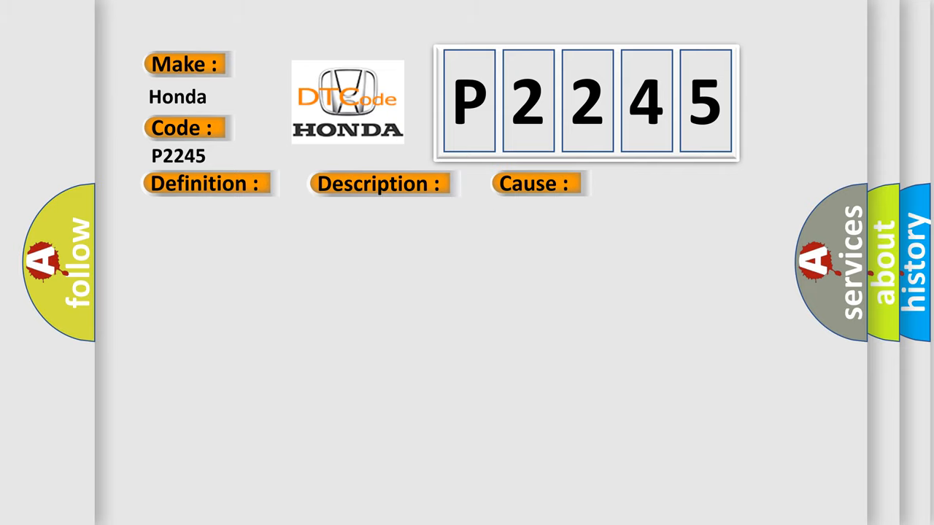
Reveal the P2245 definition: the module has detected an internal malfunction.
click(204, 184)
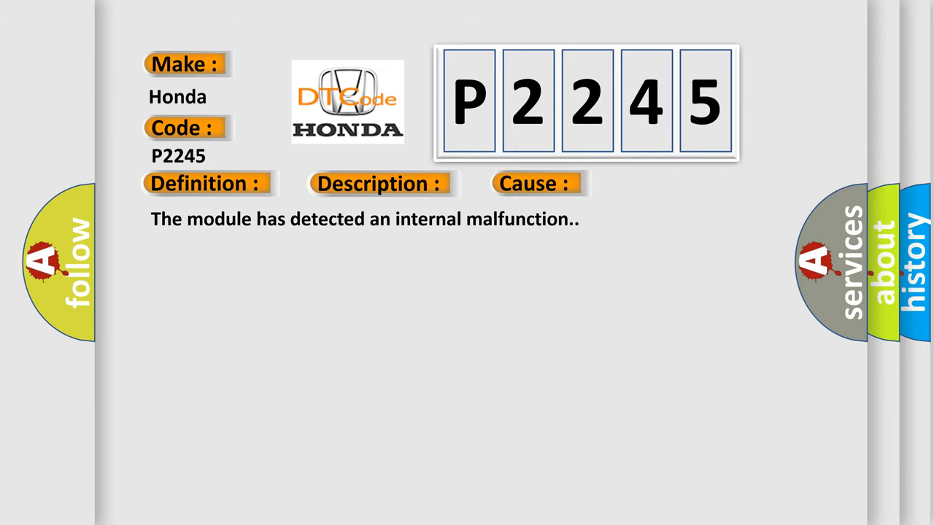